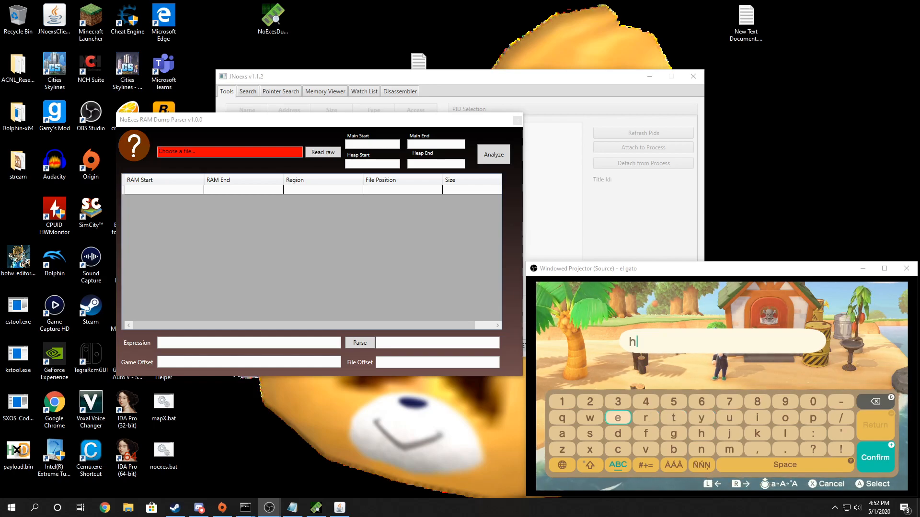
Bring the JNoexs window in front of the OBS Studio projector
click(617, 418)
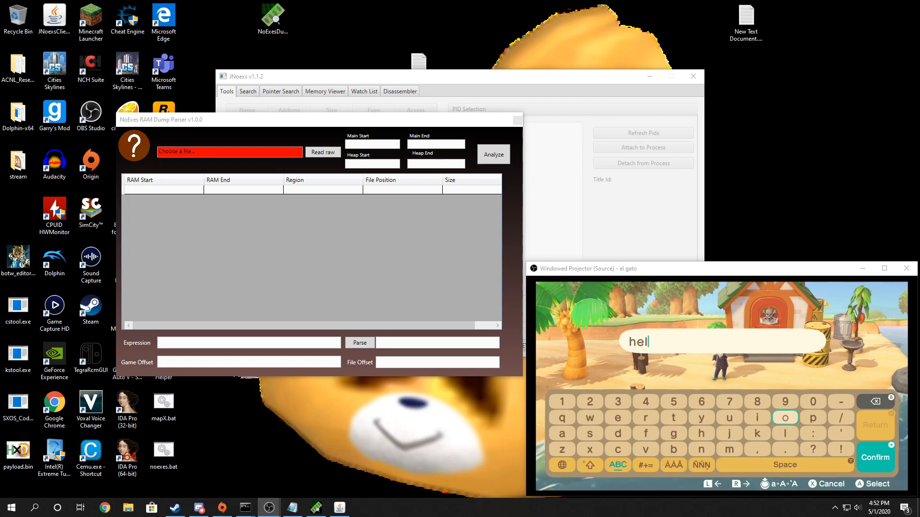
click(785, 417)
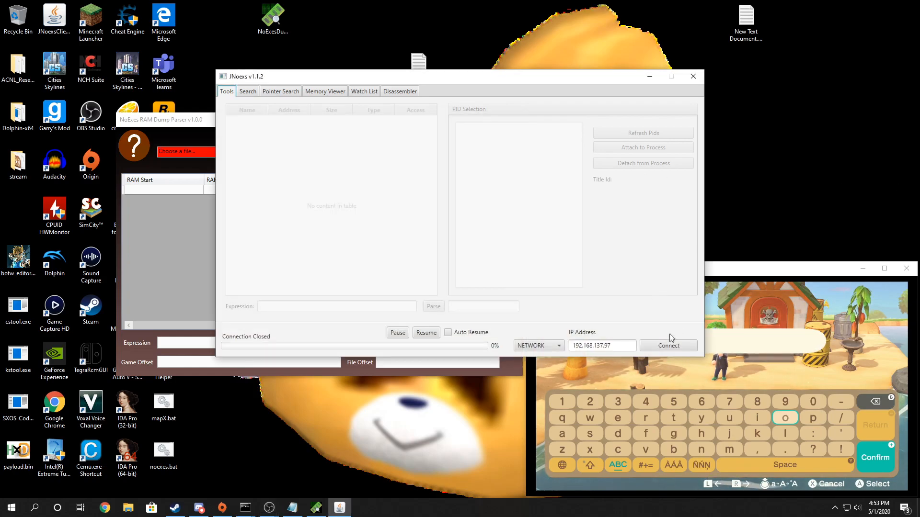
Connect JNoexs to the console and attach to process 132
click(667, 345)
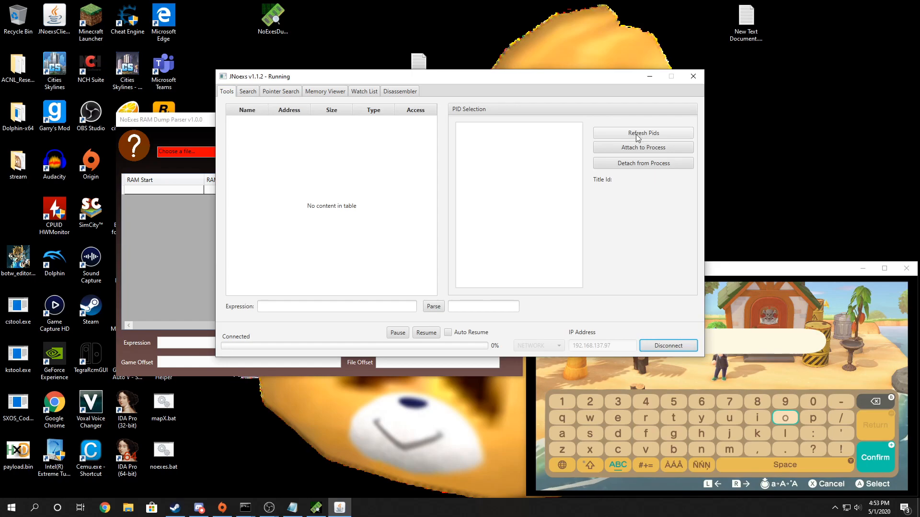
click(643, 132)
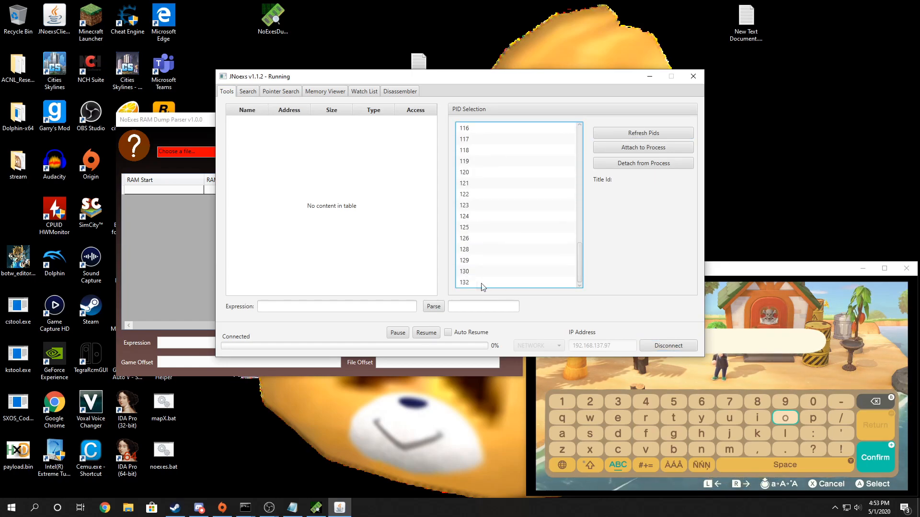
click(642, 147)
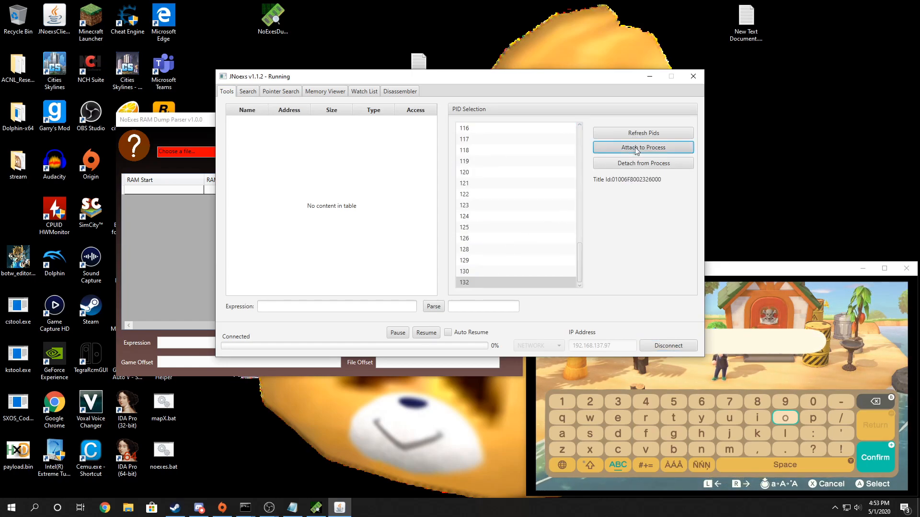
click(643, 147)
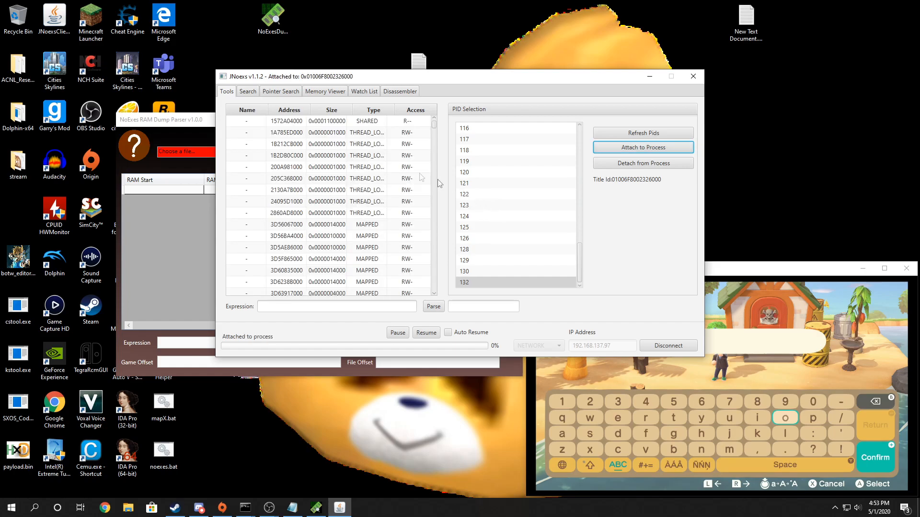
Run an Unknown-condition, 64 bit memory search on the Search tab
click(247, 91)
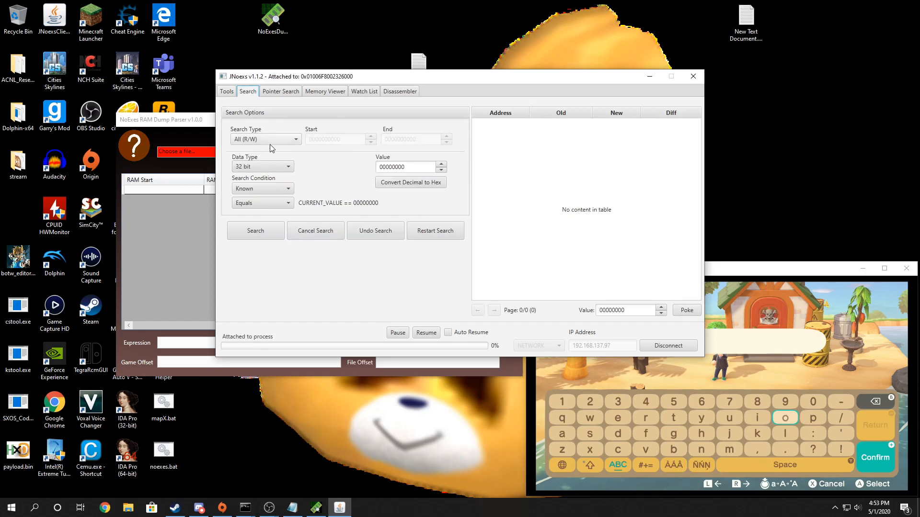
mouse_move(233, 150)
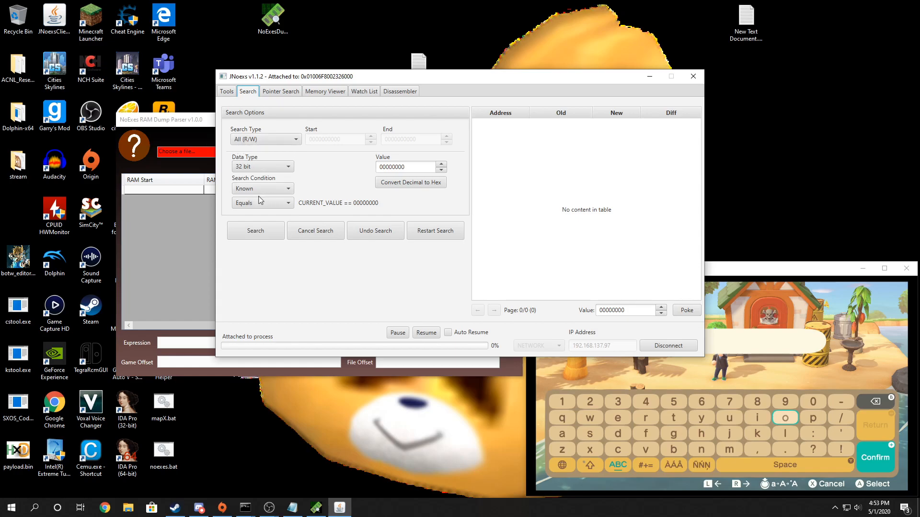
click(262, 188)
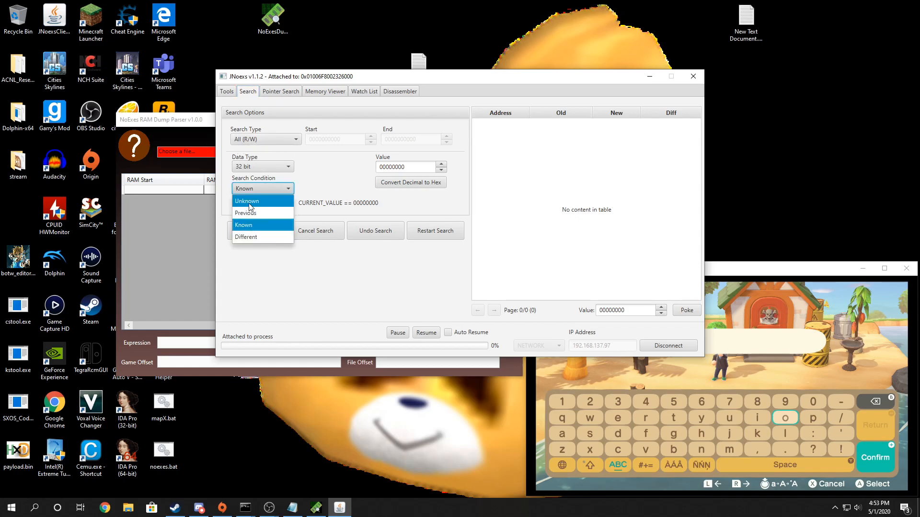
click(261, 167)
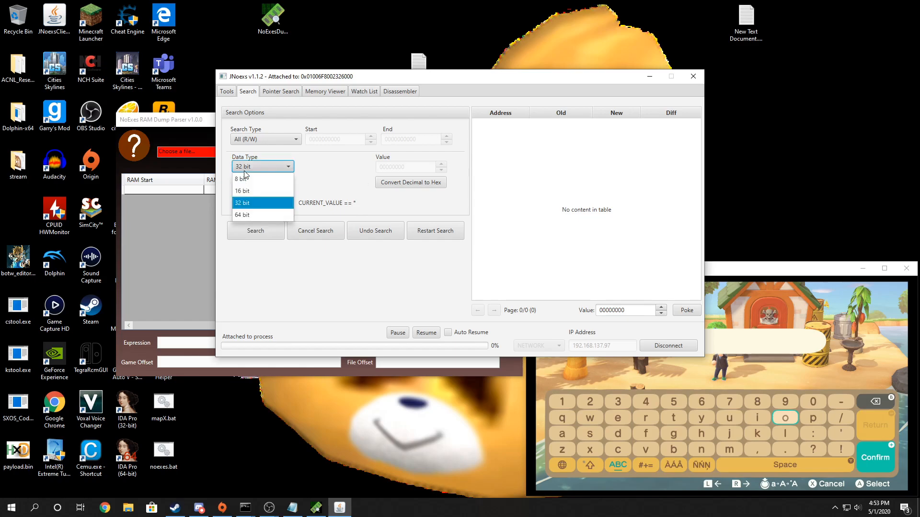
click(242, 215)
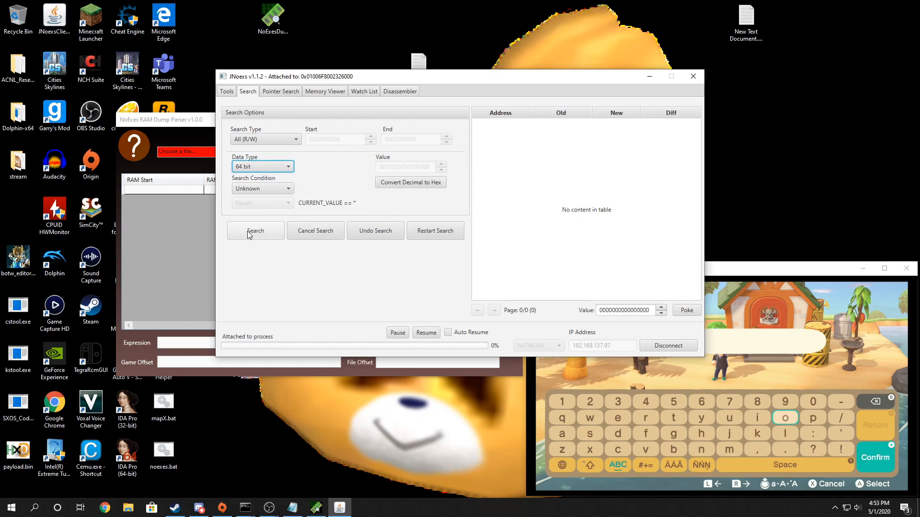
click(255, 230)
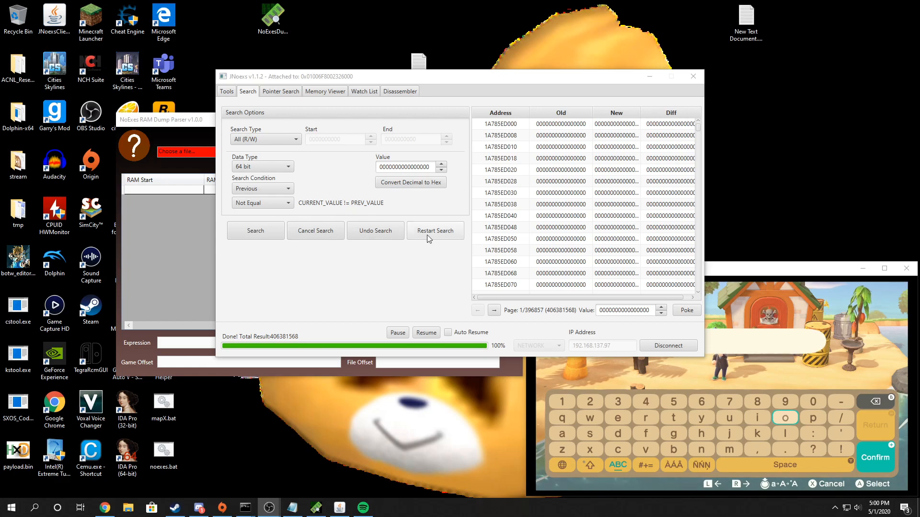
Restart the search and check the 3 GB dump file in tmp
click(434, 230)
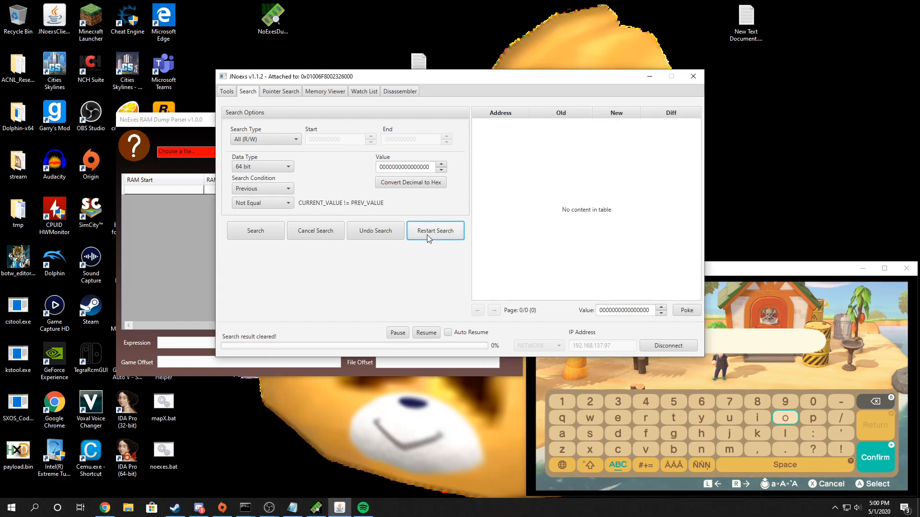
mouse_move(446, 271)
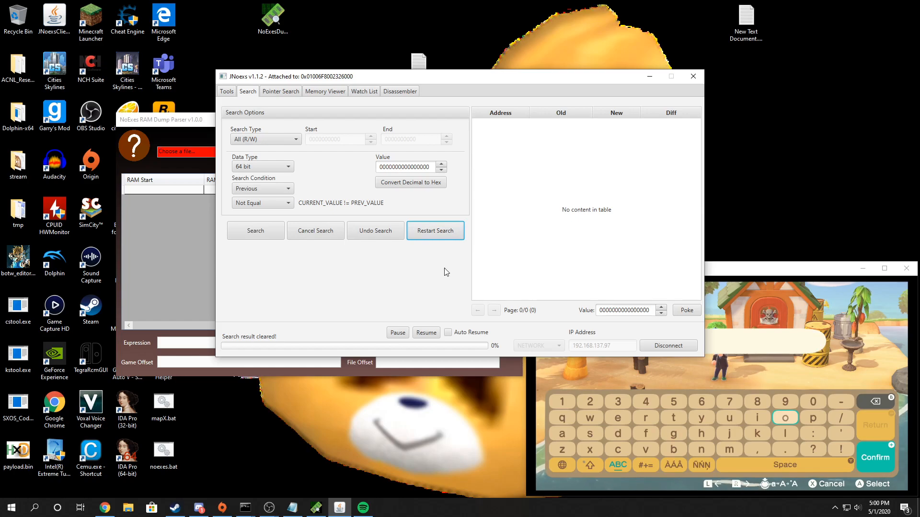
mouse_move(105, 294)
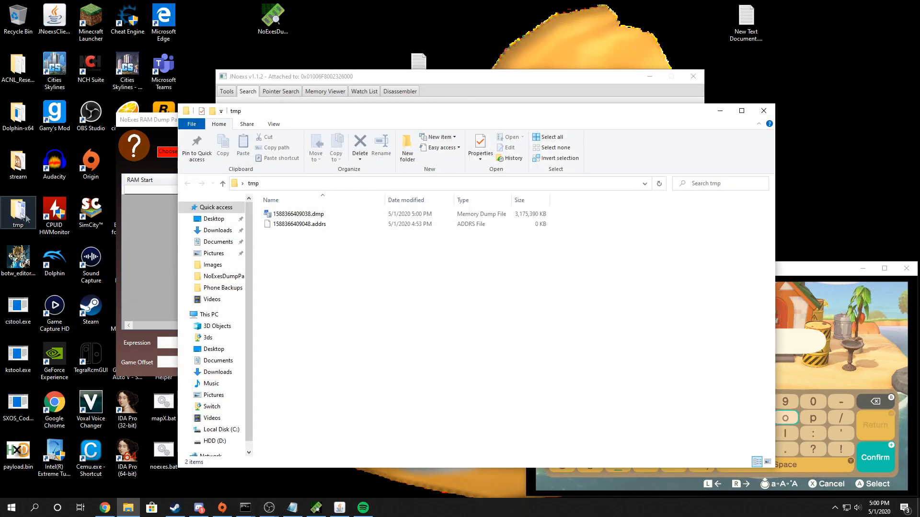
click(298, 214)
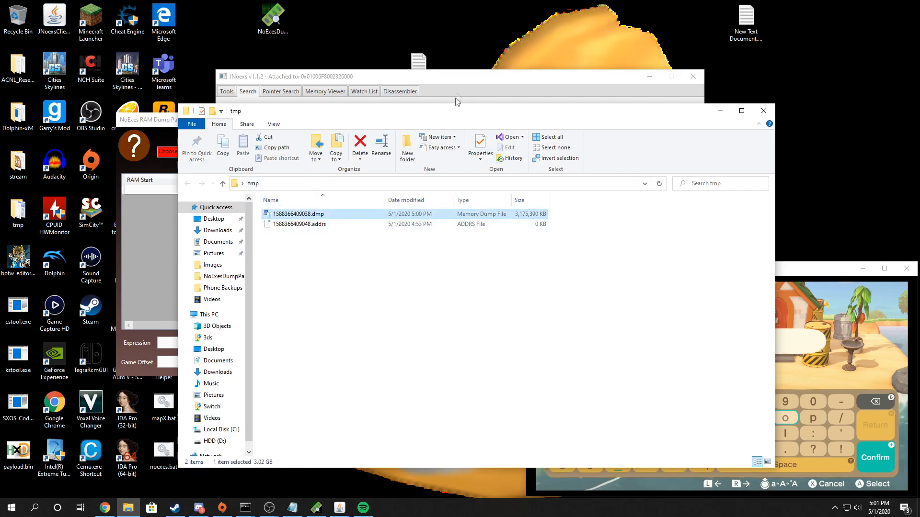
click(248, 91)
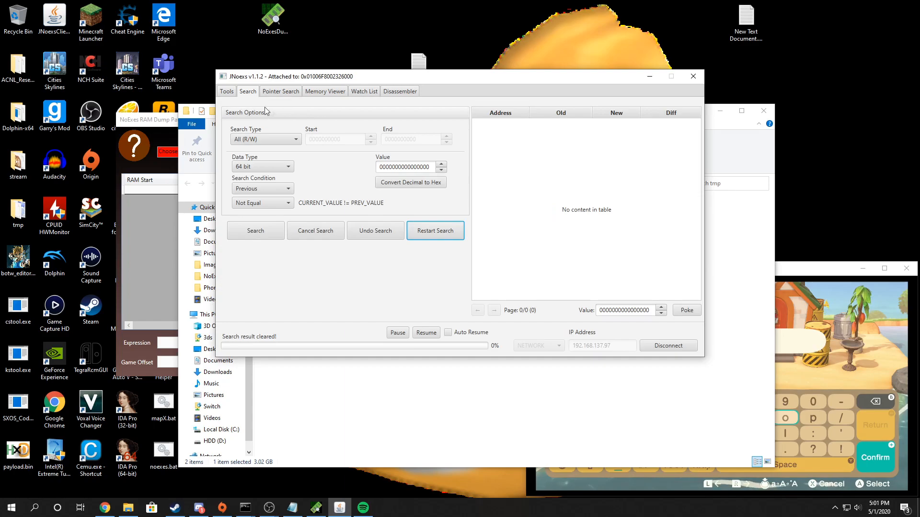
mouse_move(247, 107)
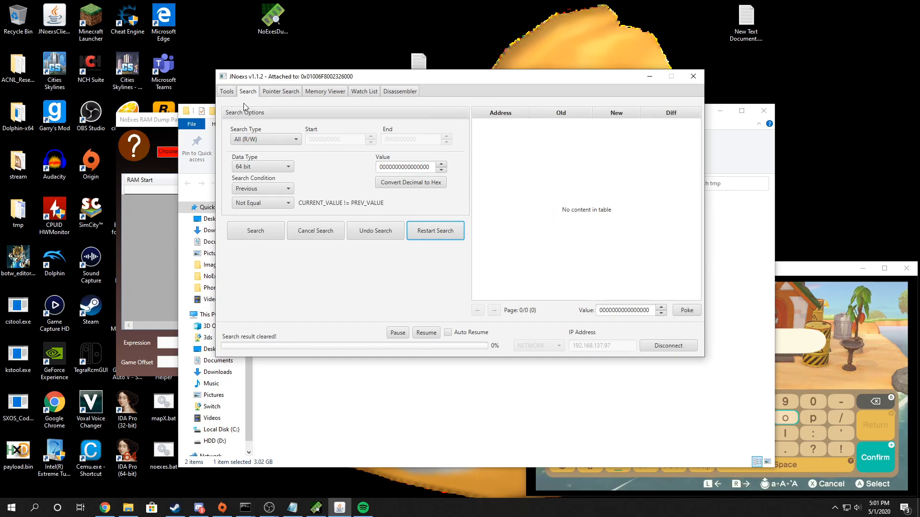
Return to the Tools tab listing the process memory regions
click(227, 91)
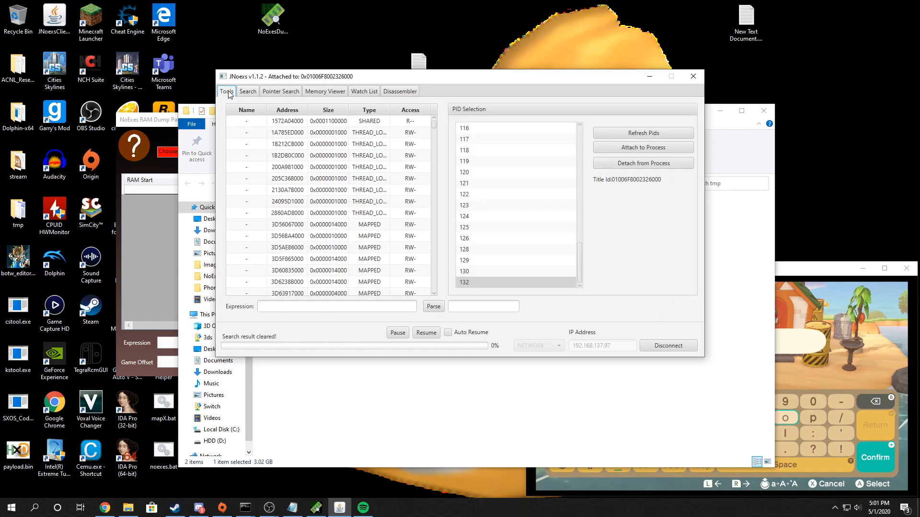
mouse_move(446, 129)
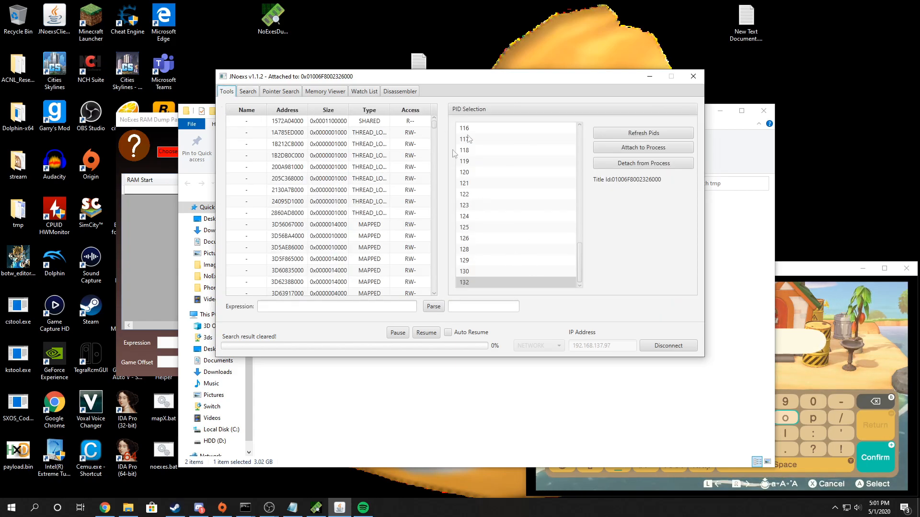
mouse_move(446, 133)
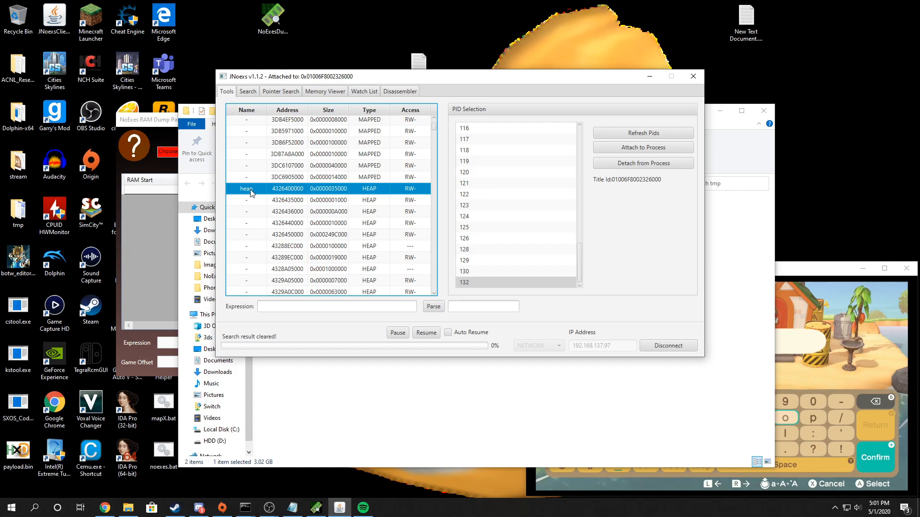
View the heap row's context menu, then scroll to the main, sdk and subsdk1 regions
right_click(247, 188)
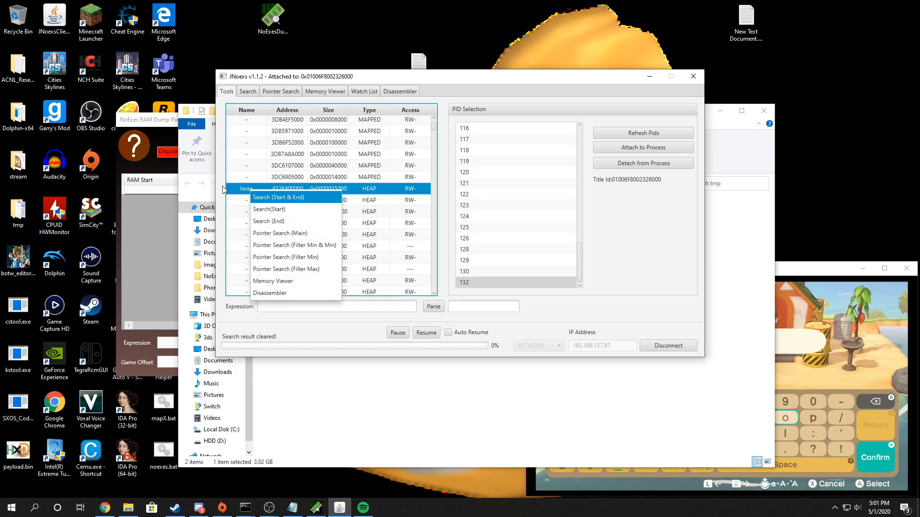
mouse_move(269, 209)
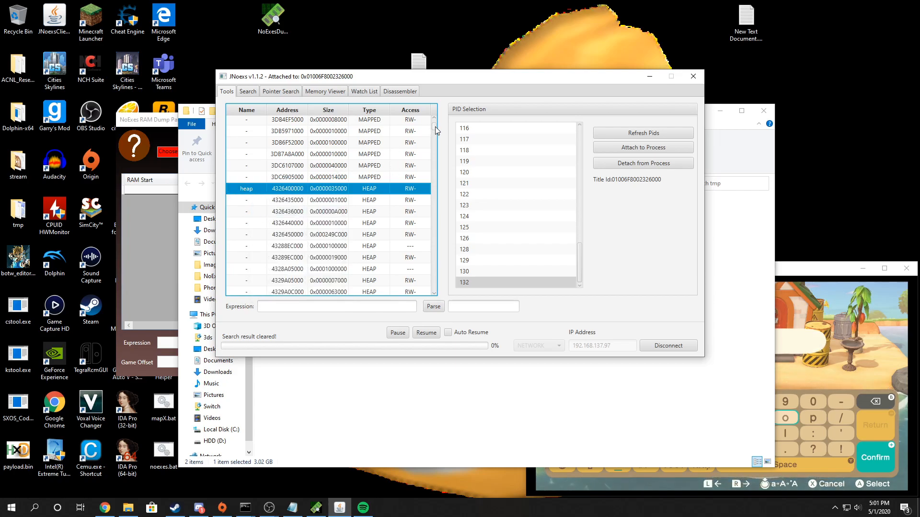
scroll(down, 3)
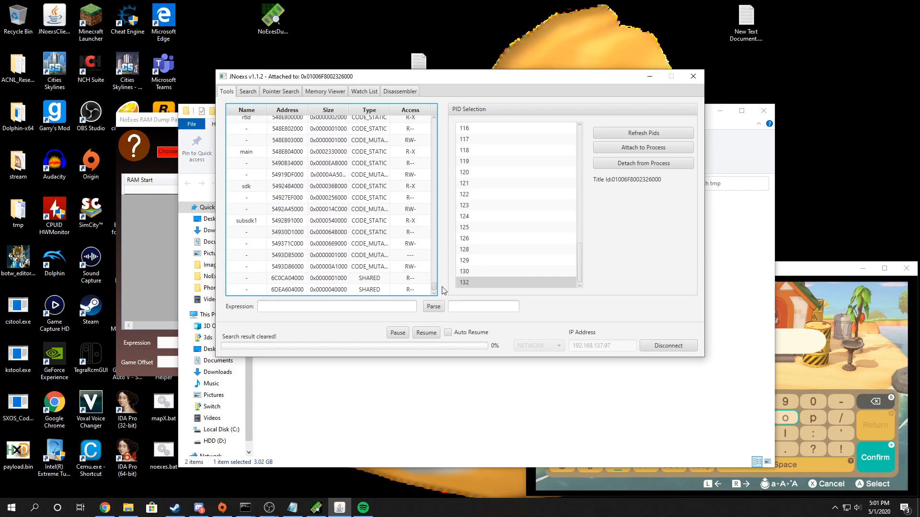
scroll(up, 3)
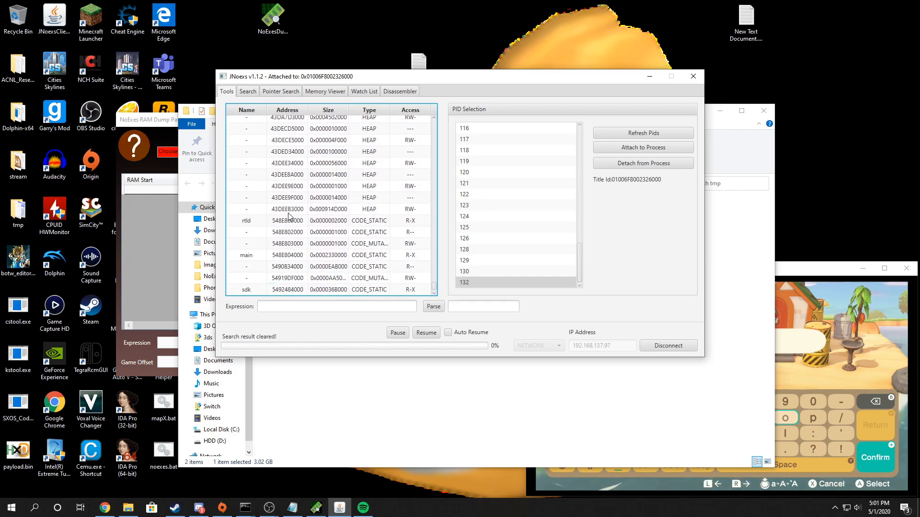
right_click(288, 208)
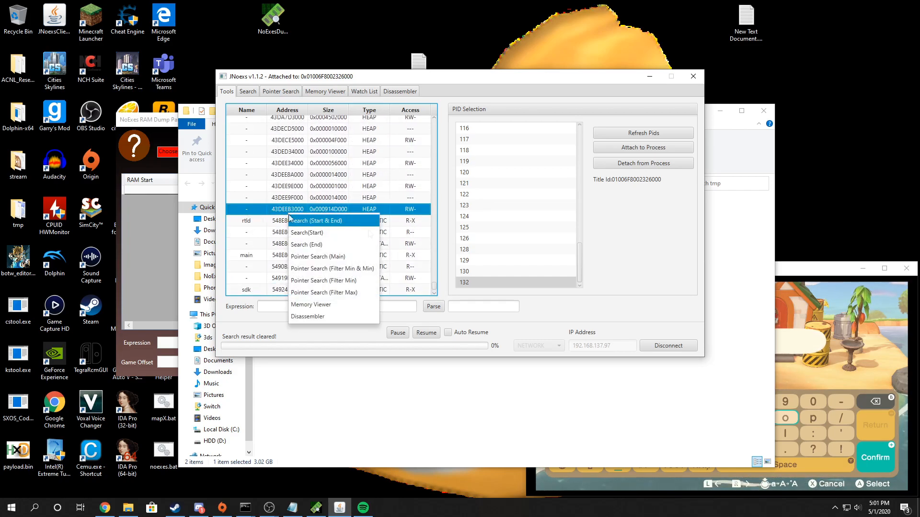
mouse_move(306, 245)
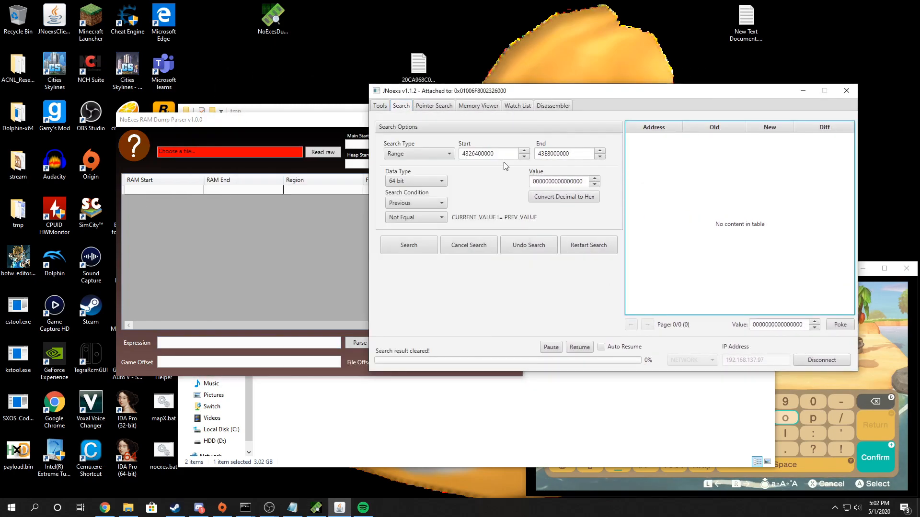
triple_click(490, 153)
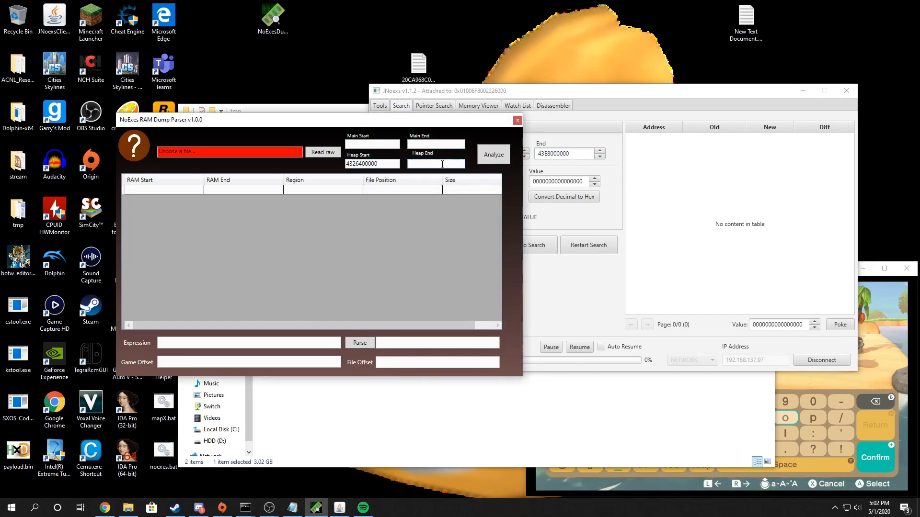
click(379, 105)
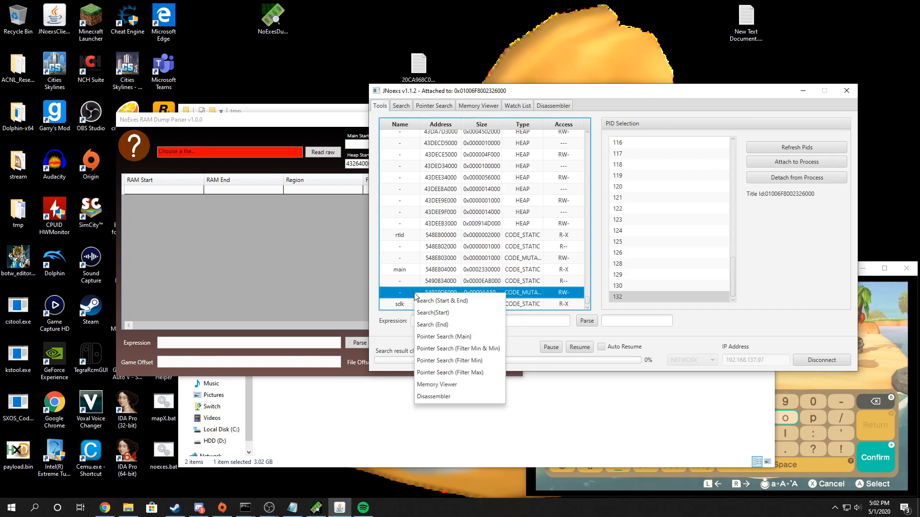
mouse_move(432, 324)
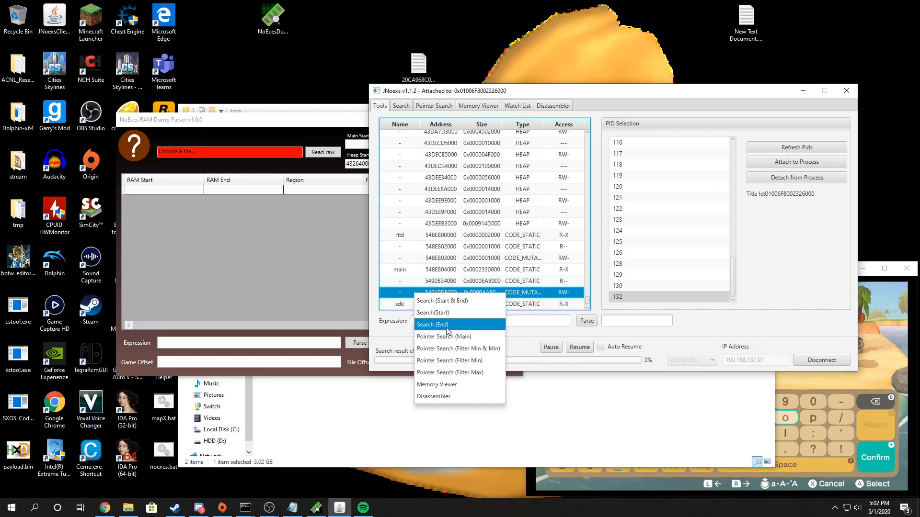
click(432, 324)
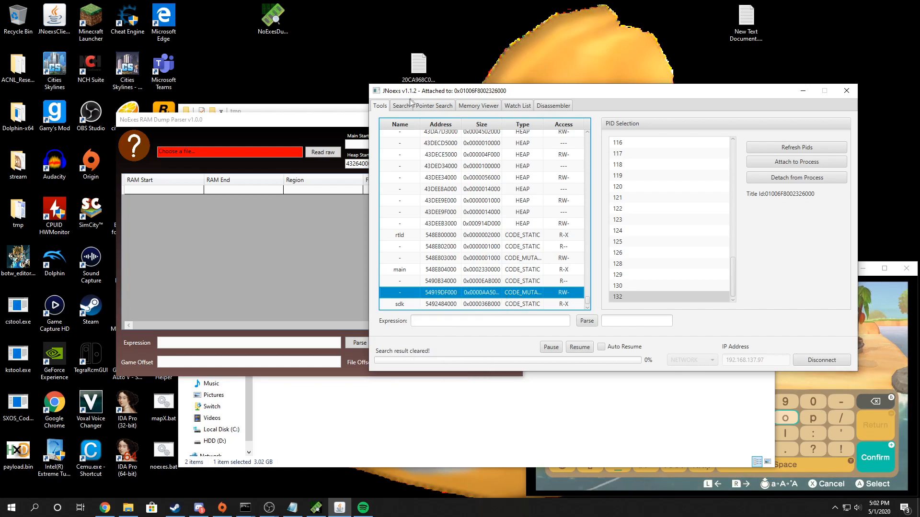
click(402, 106)
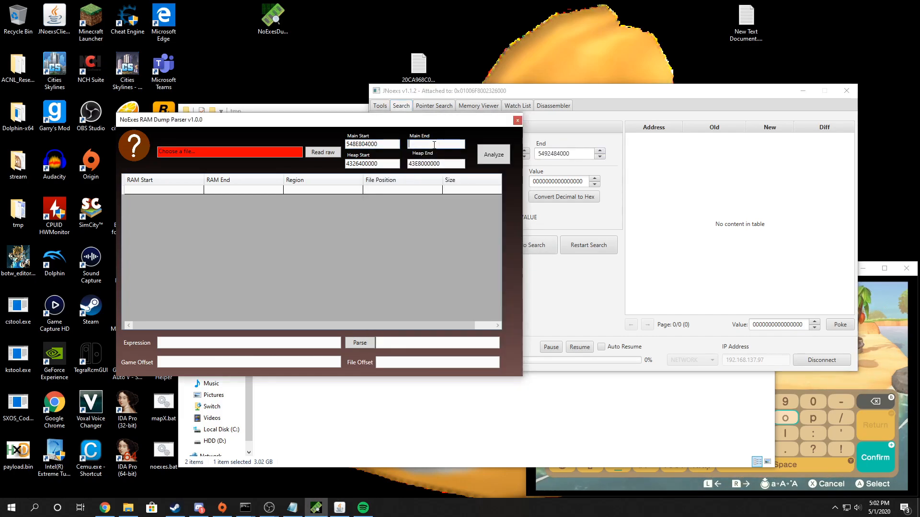
Load Desktop\tmp\1588366409038.dmp into the parser and analyze it
click(229, 151)
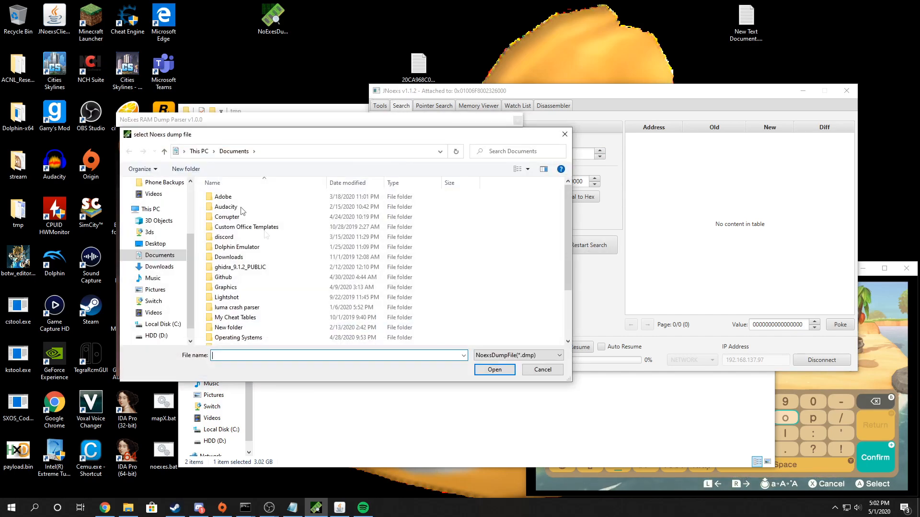
click(155, 243)
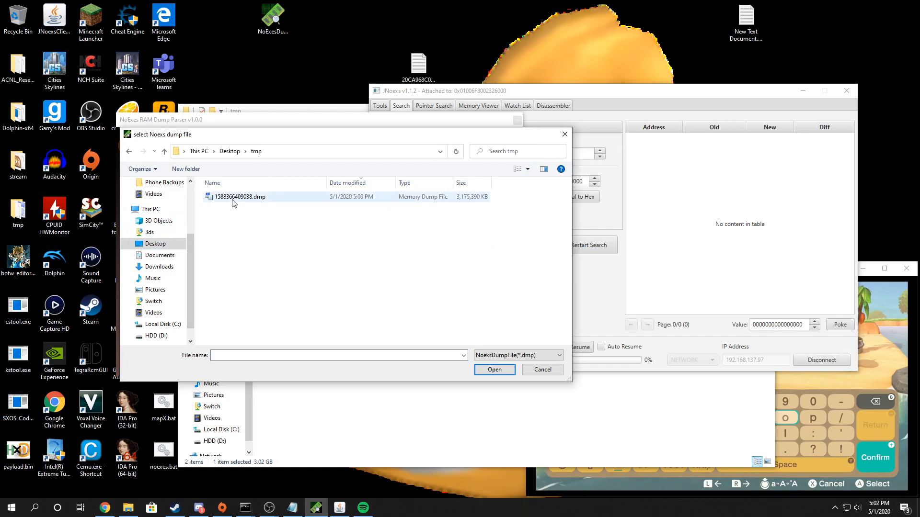
click(494, 370)
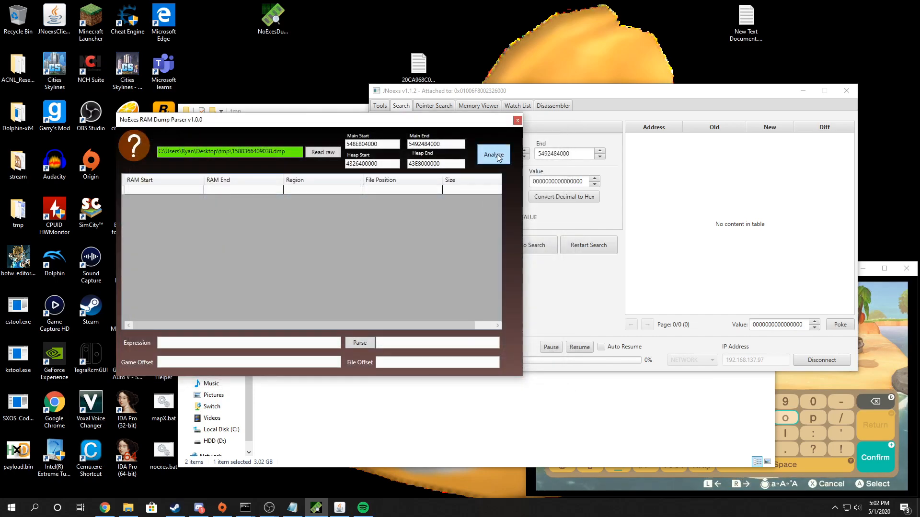
click(493, 155)
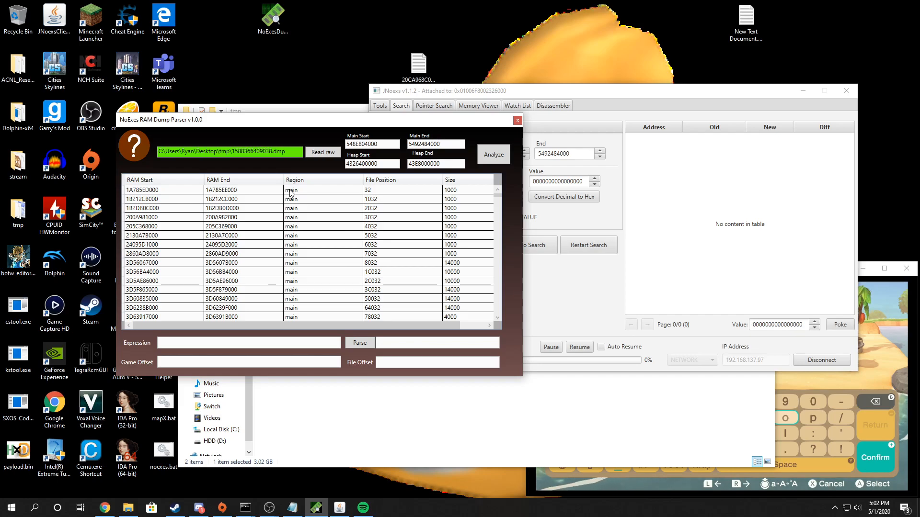
mouse_move(344, 277)
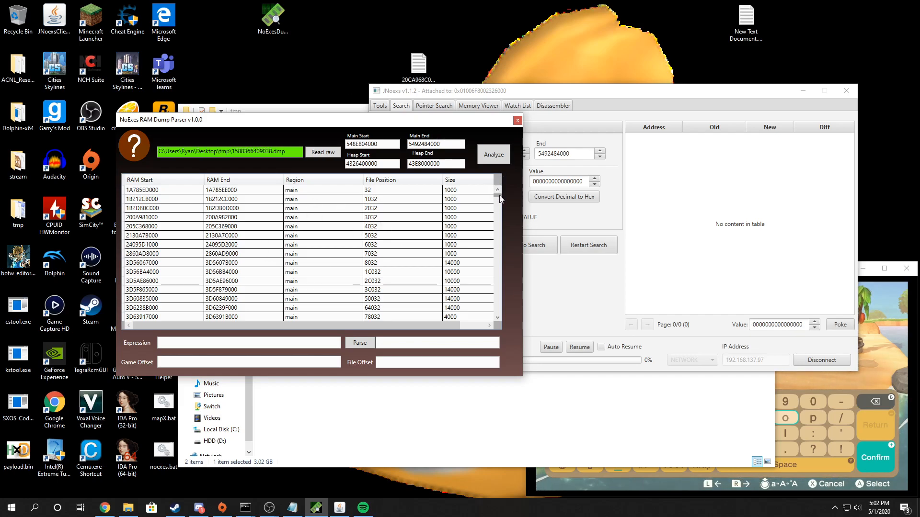
scroll(down, 3)
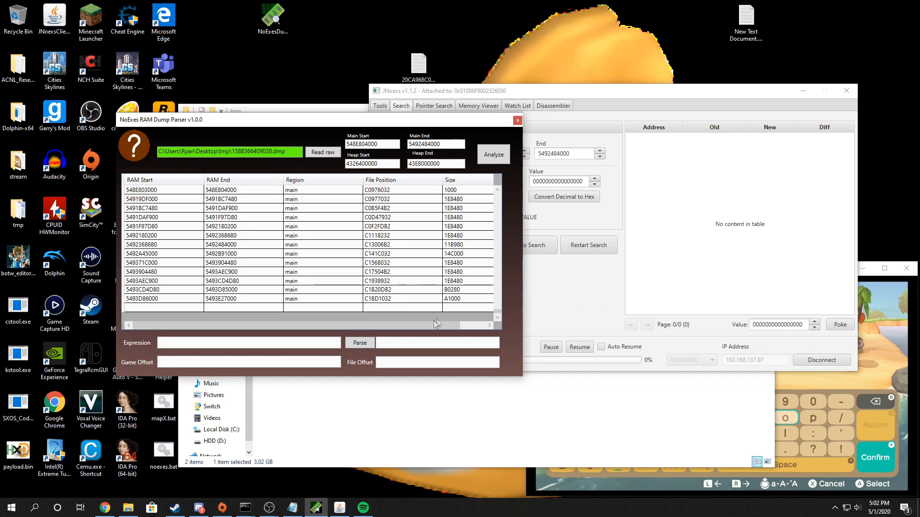
click(235, 263)
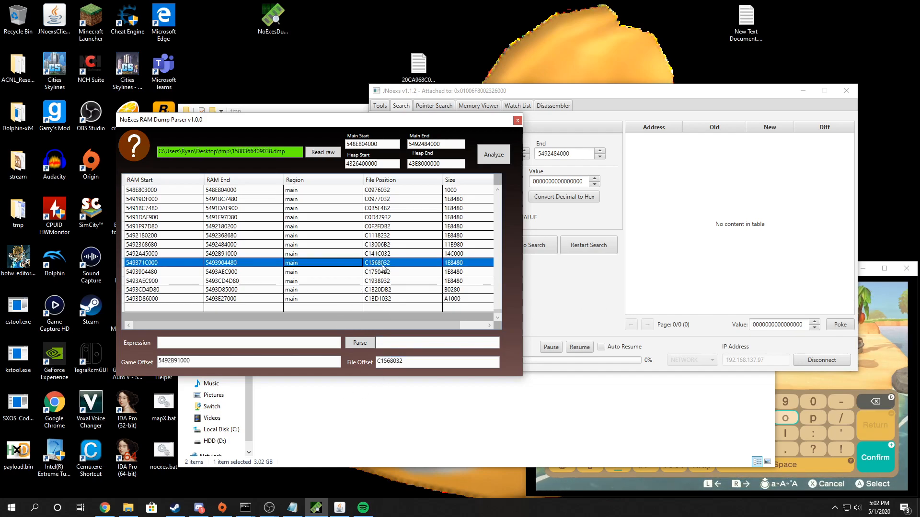
mouse_move(564, 305)
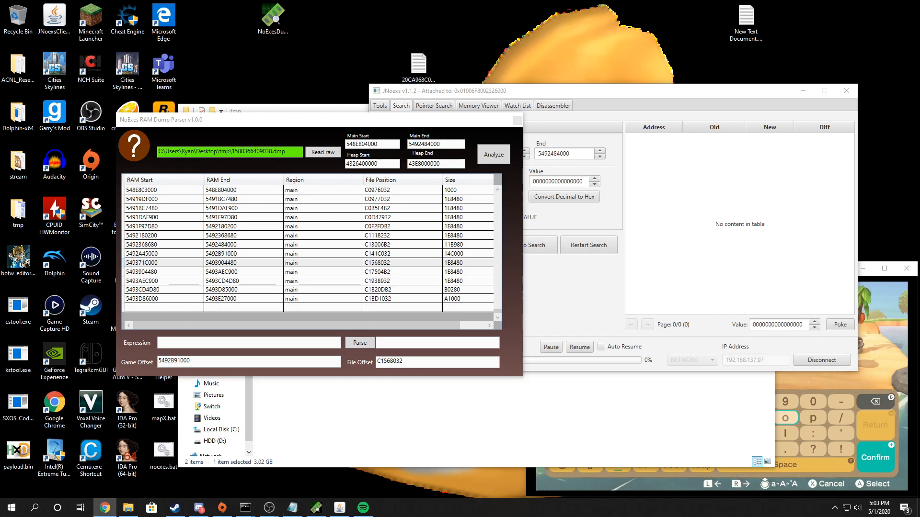
Parse '[main + 3779848] + 40' into address 43707CC658, then bring tmp forward
click(223, 343)
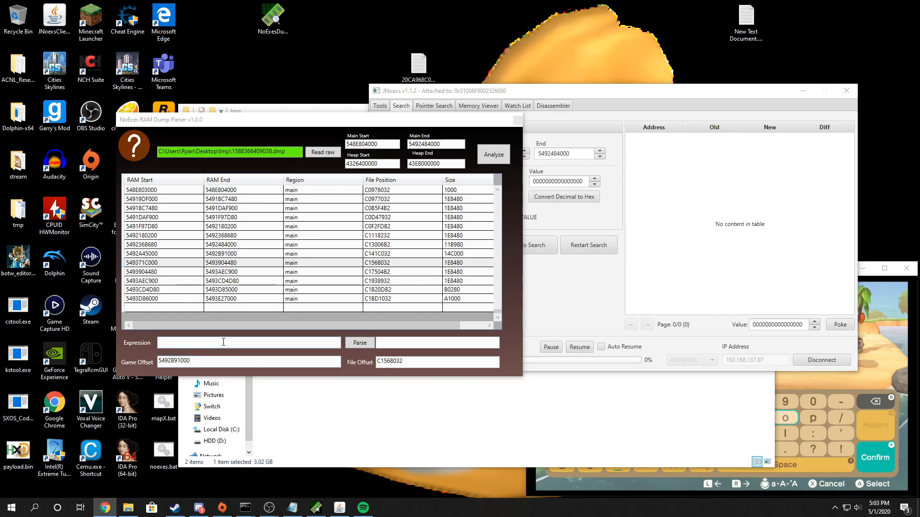
text([main + 3779848] + 40)
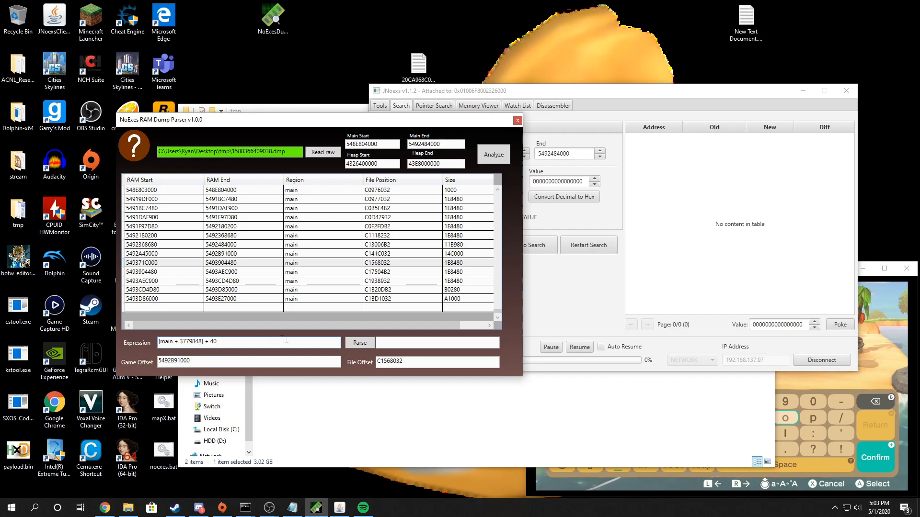
click(359, 343)
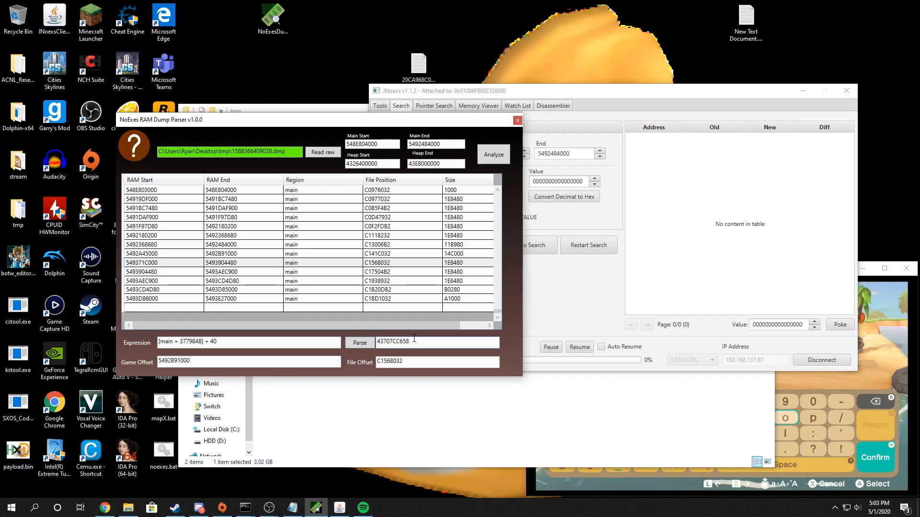
click(359, 342)
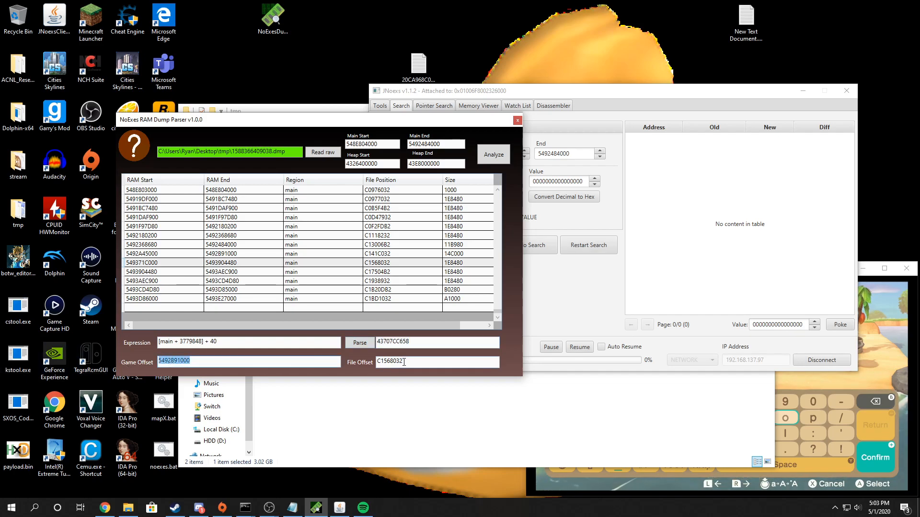
mouse_move(416, 379)
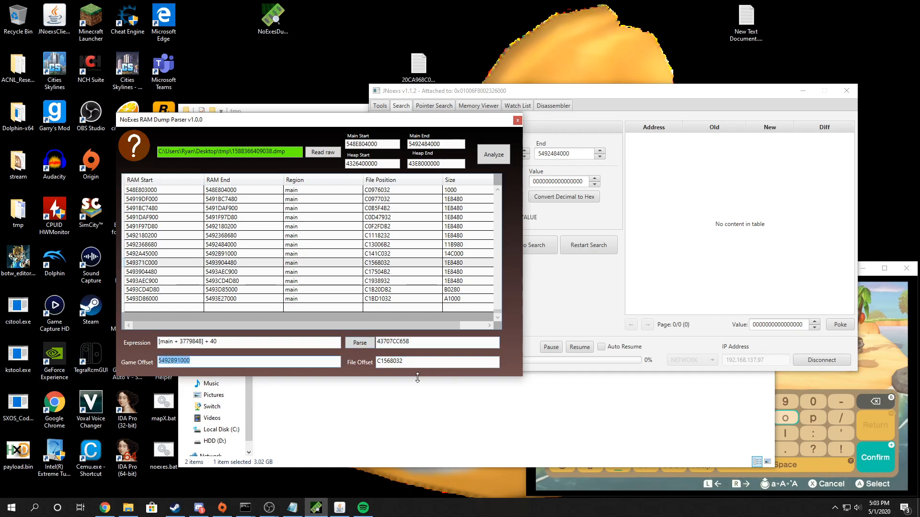
click(359, 343)
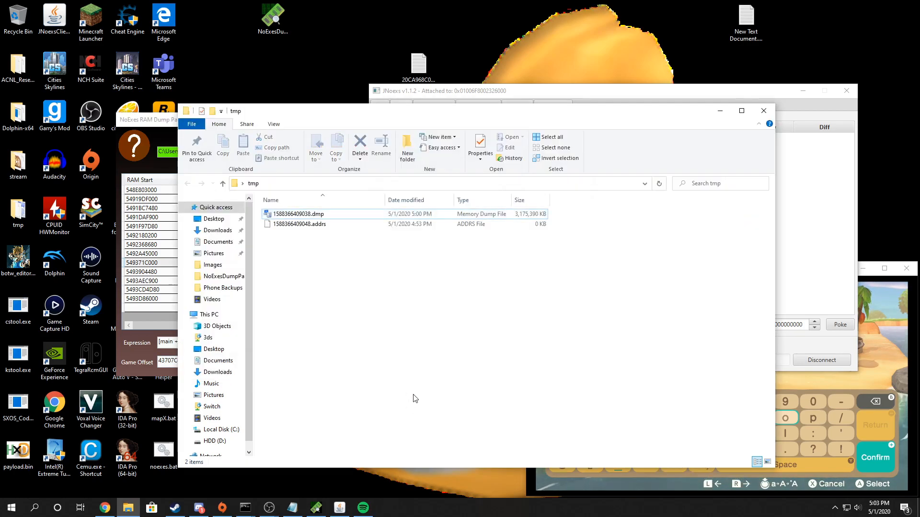
mouse_move(335, 235)
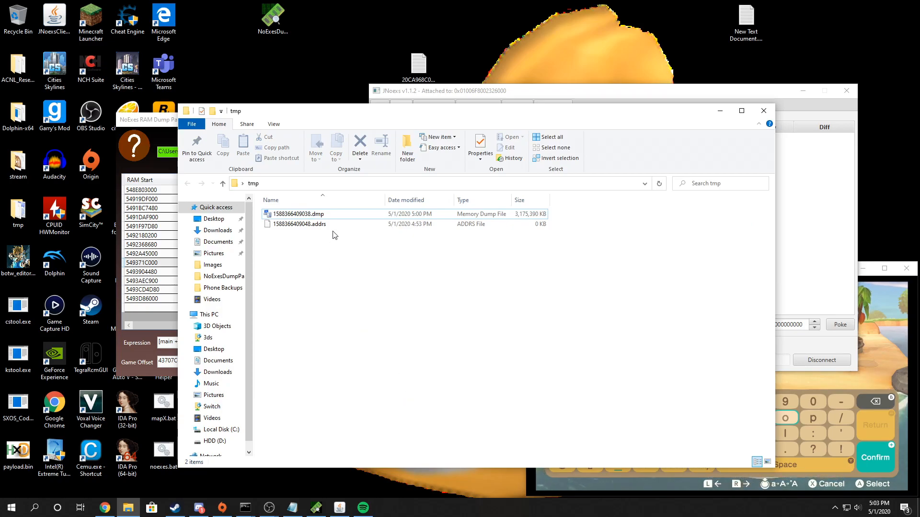
Search for 'hxd' and launch the HxD hex editor
text(hxd)
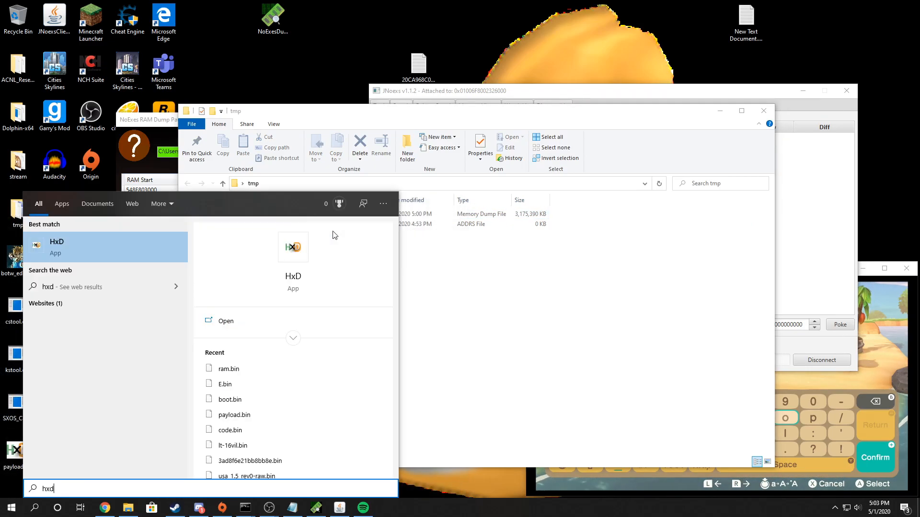
click(226, 321)
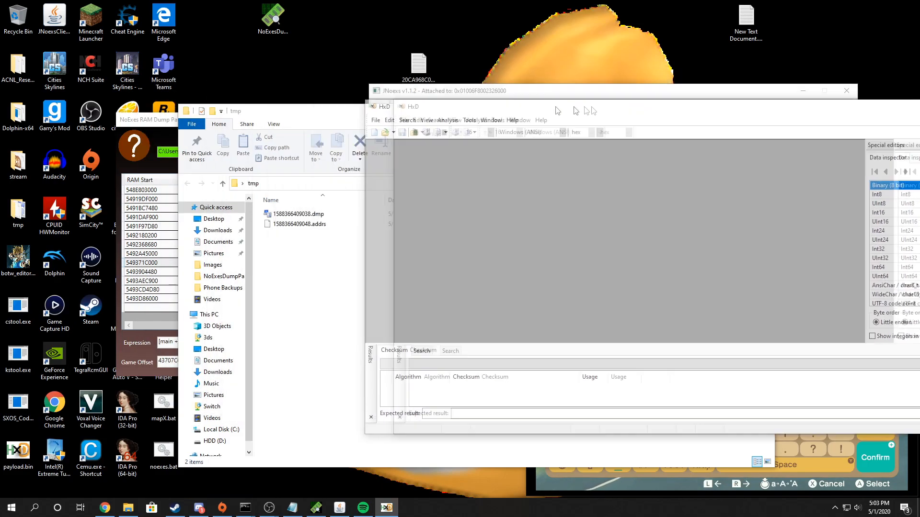